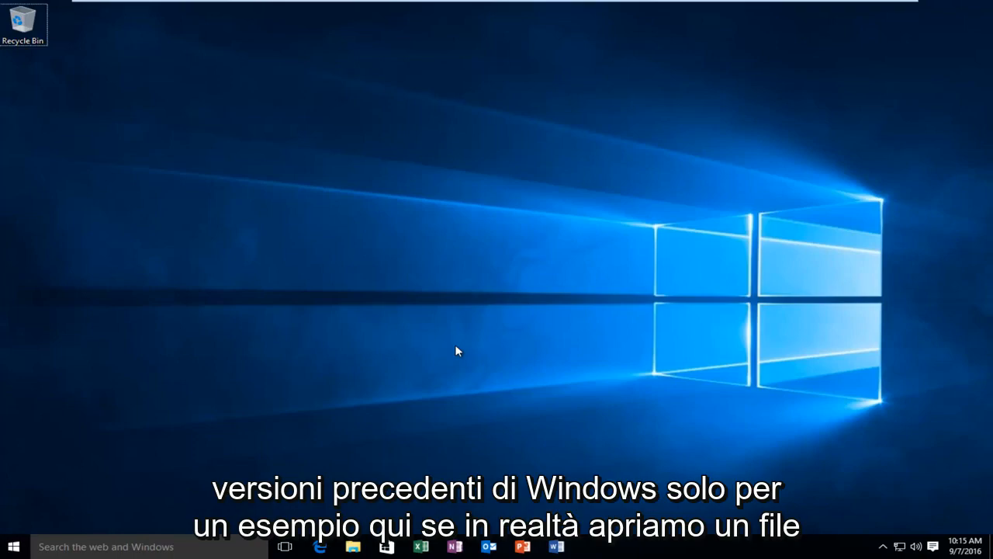
{"action": "mouse_move", "coordinate": [453, 363]}
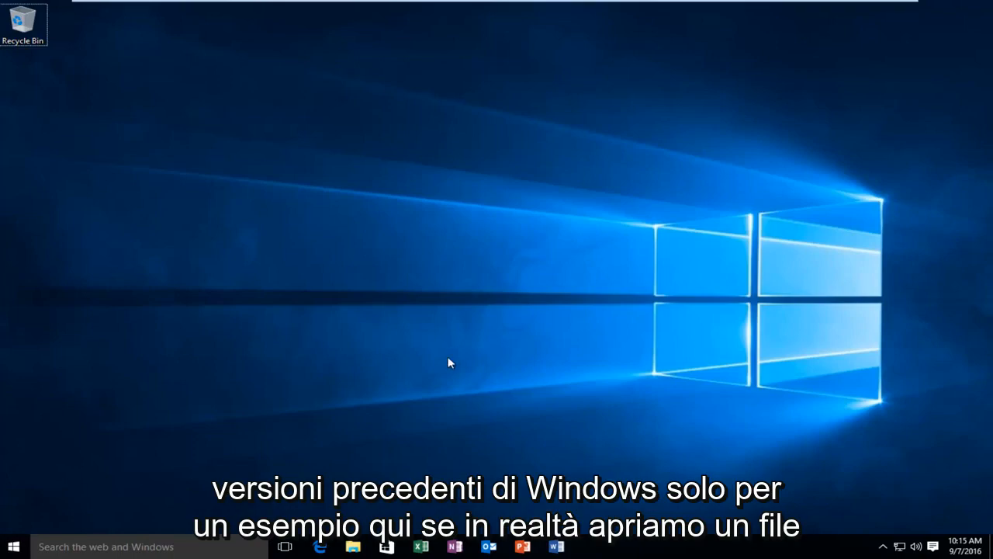
Launch a File Explorer window from the taskbar, landing on Quick access.
{"action": "left_click", "coordinate": [352, 546]}
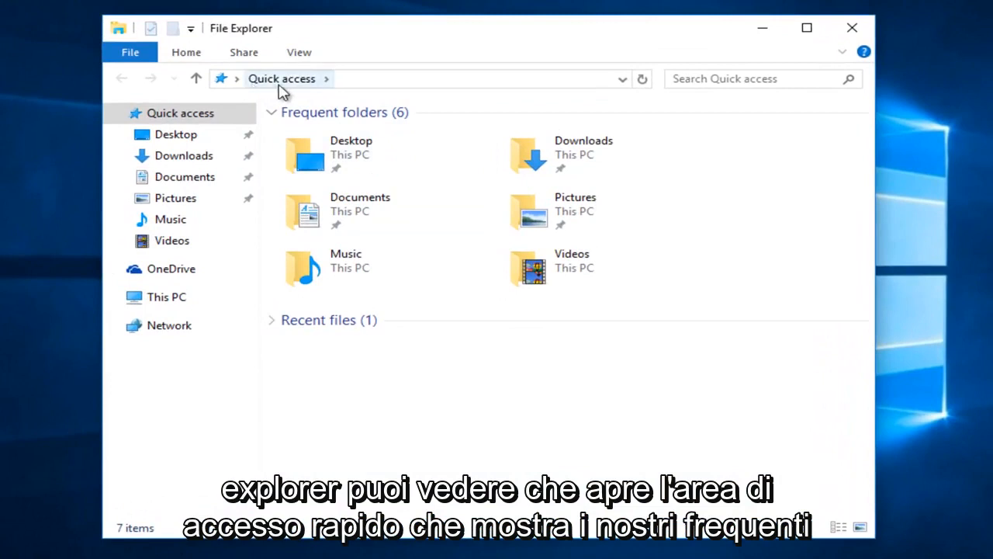
{"action": "mouse_move", "coordinate": [303, 242]}
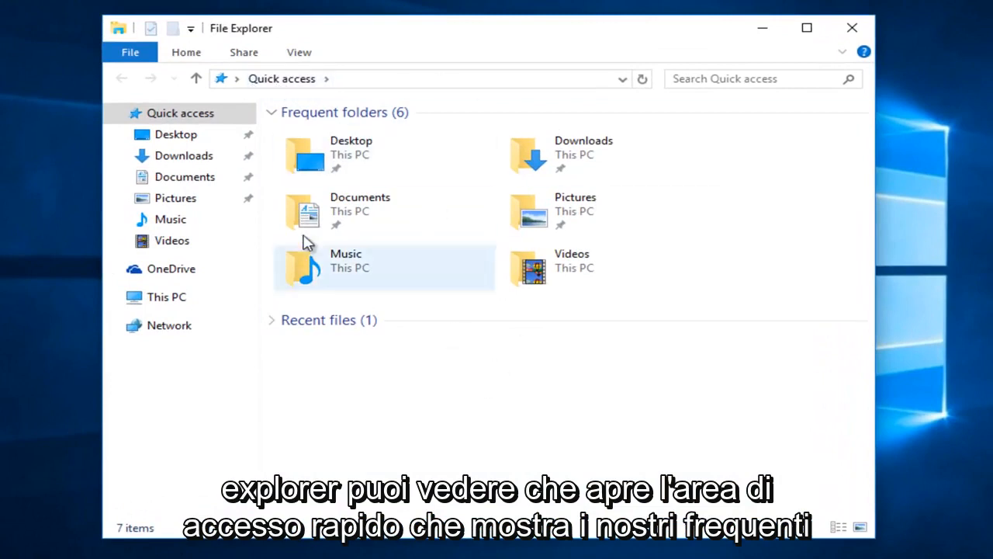
{"action": "mouse_move", "coordinate": [363, 348]}
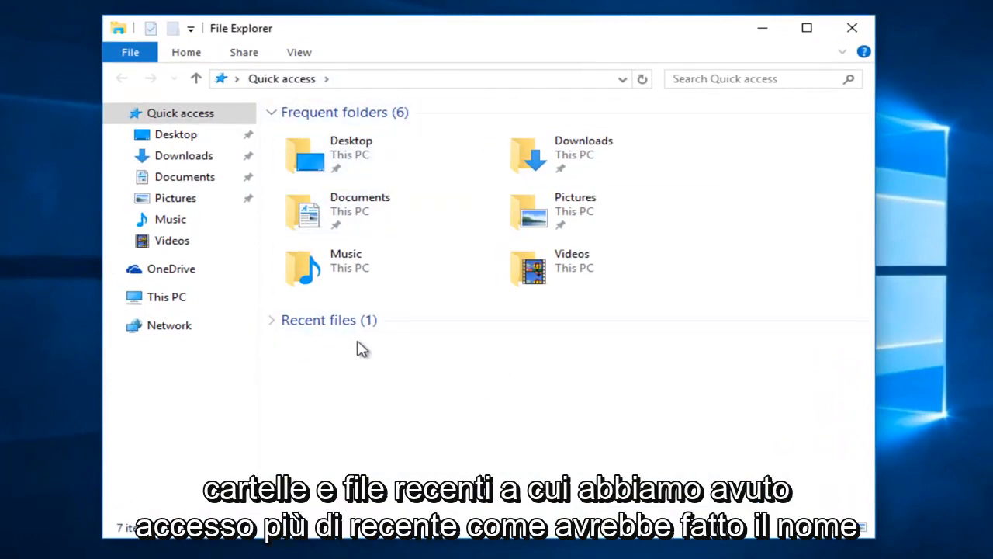
{"action": "mouse_move", "coordinate": [463, 365]}
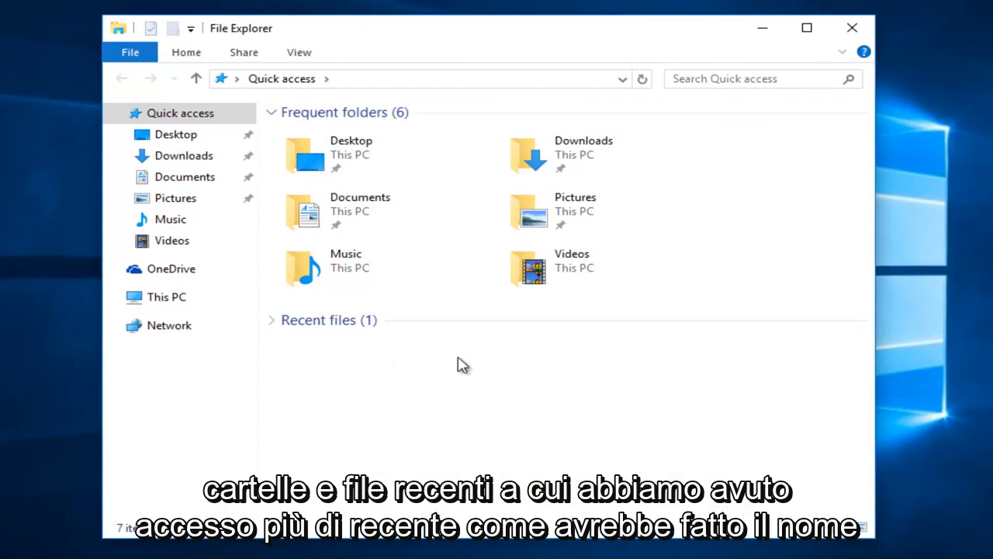
{"action": "mouse_move", "coordinate": [339, 158]}
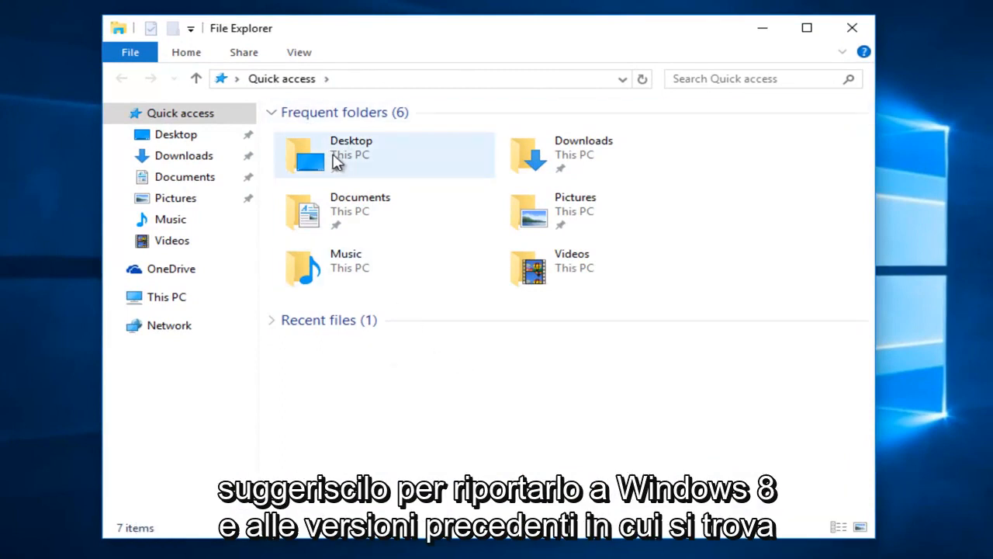
{"action": "mouse_move", "coordinate": [351, 147]}
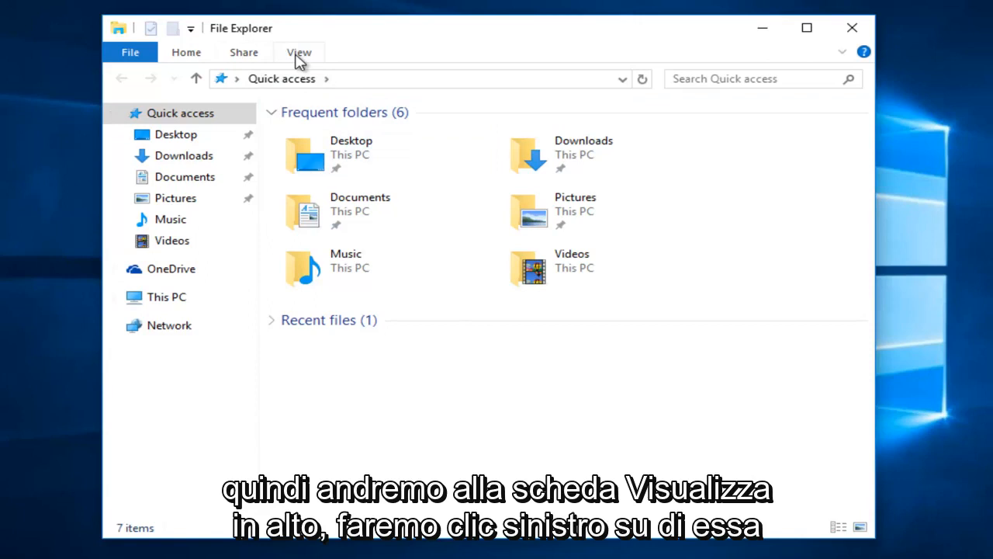
In Folder Options set 'Open File Explorer to' to This PC, then close the window.
{"action": "left_click", "coordinate": [298, 53]}
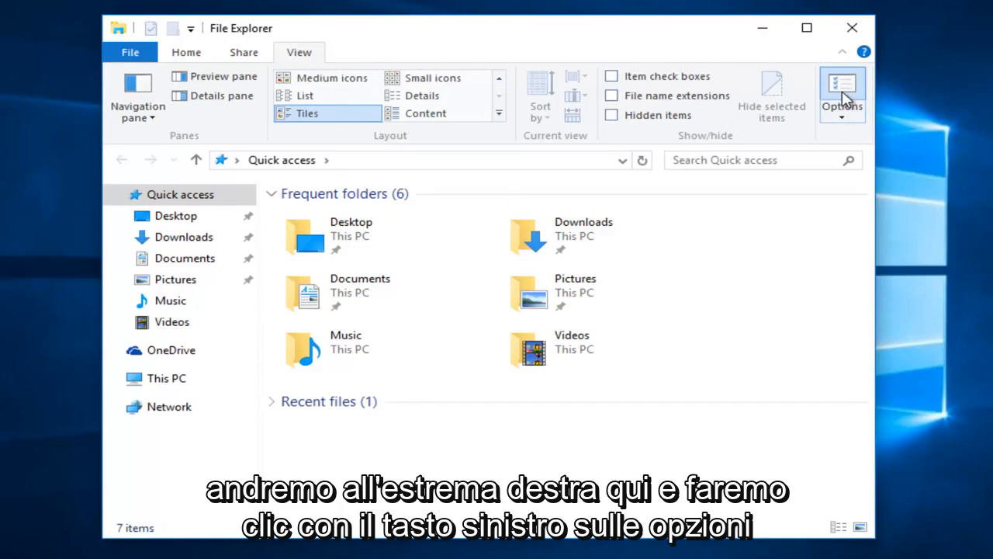
{"action": "left_click", "coordinate": [841, 93]}
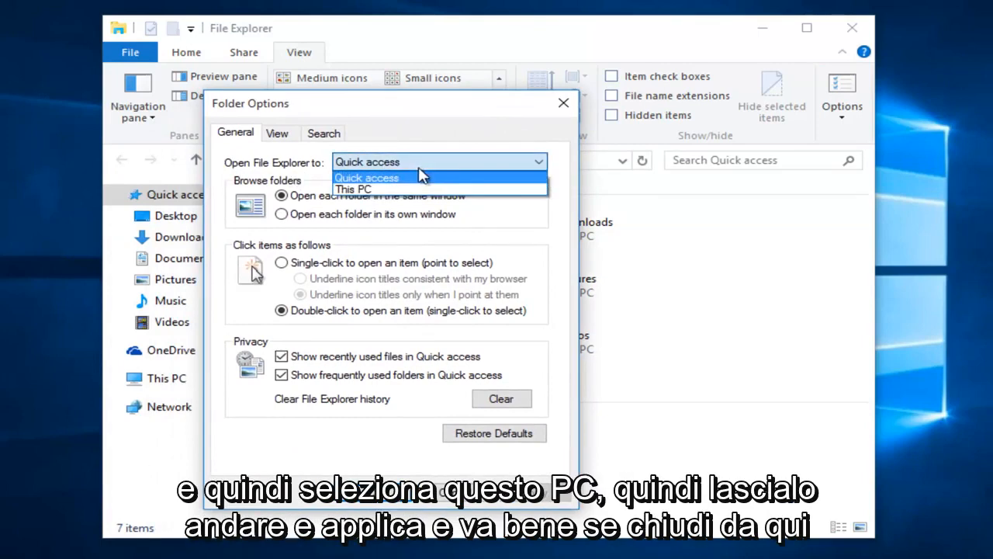
{"action": "left_click", "coordinate": [354, 189]}
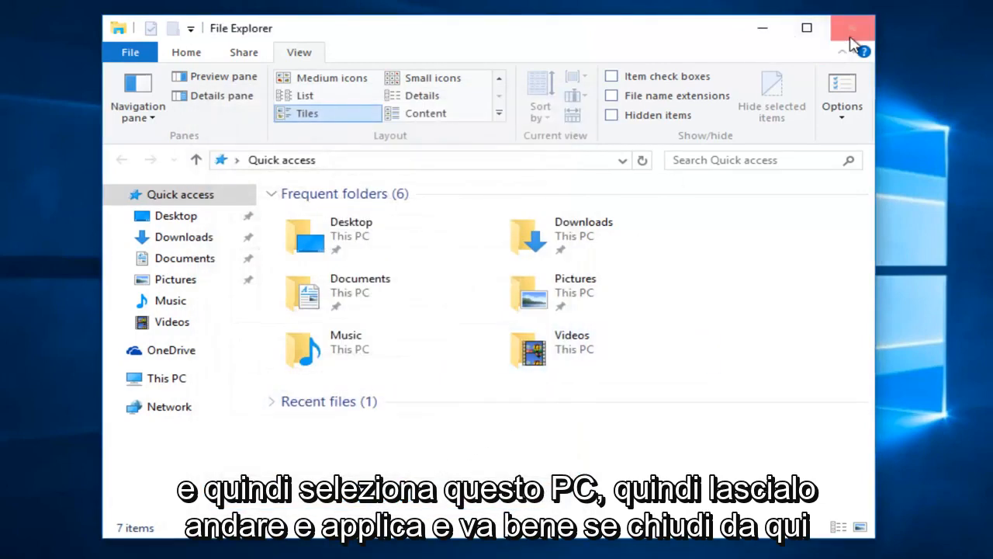
{"action": "left_click", "coordinate": [854, 27]}
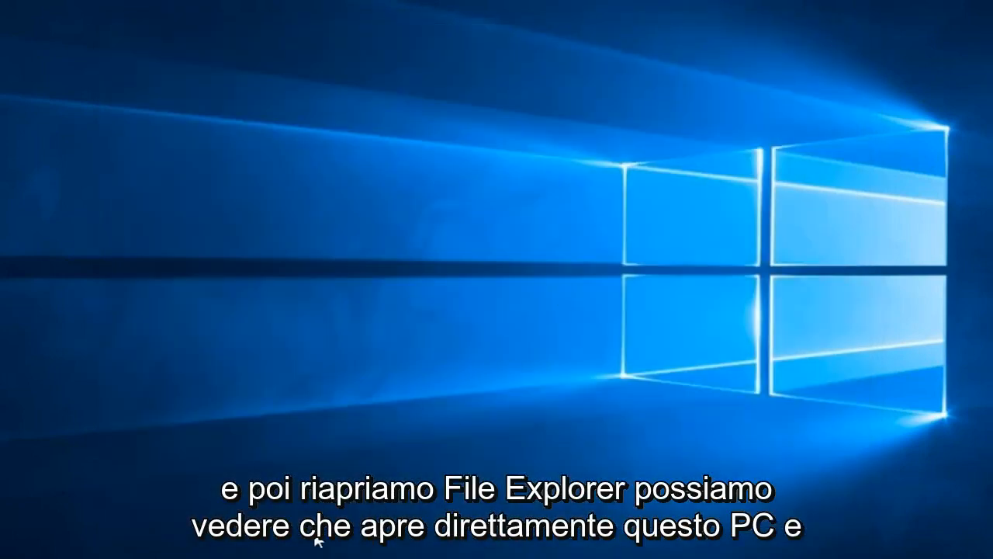